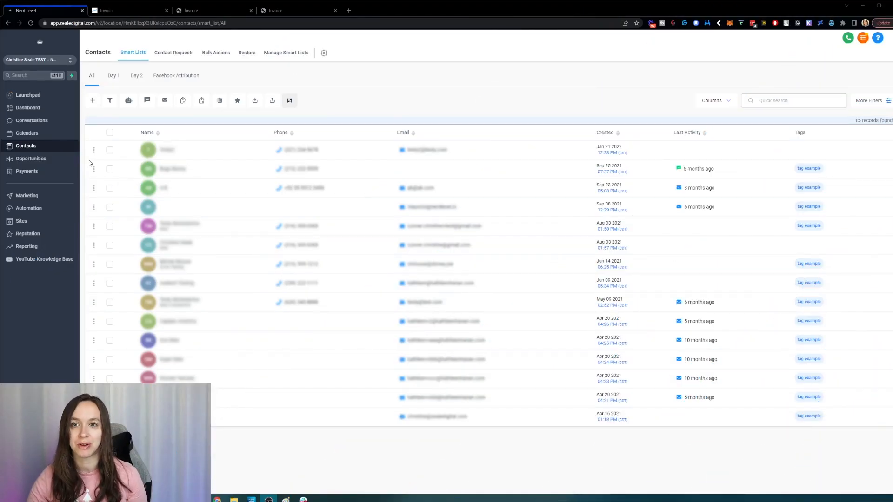
{"action": "mouse_move", "coordinate": [54, 150]}
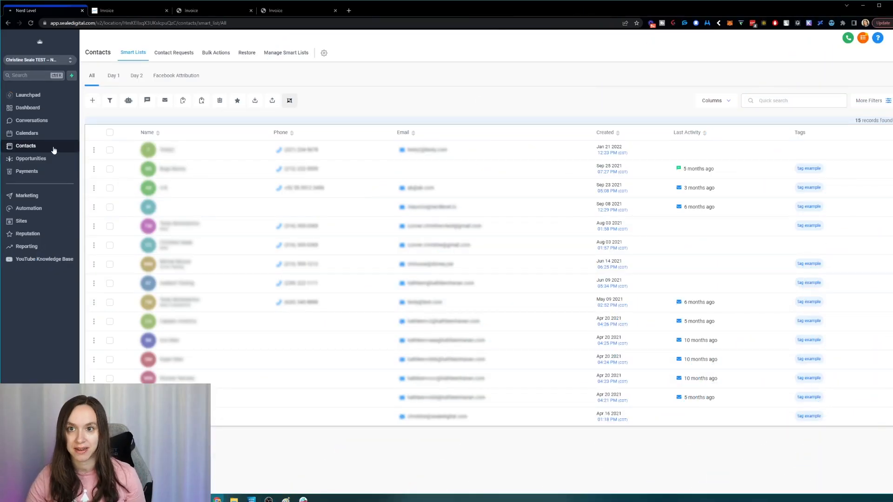
{"action": "mouse_move", "coordinate": [107, 211]}
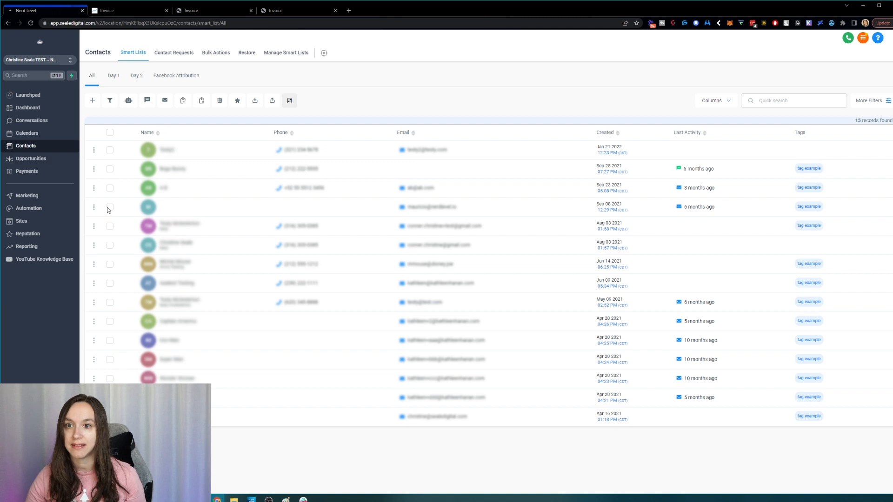
Step: Select two contacts in the Smart Lists list and confirm their deletion
{"action": "left_click", "coordinate": [109, 168]}
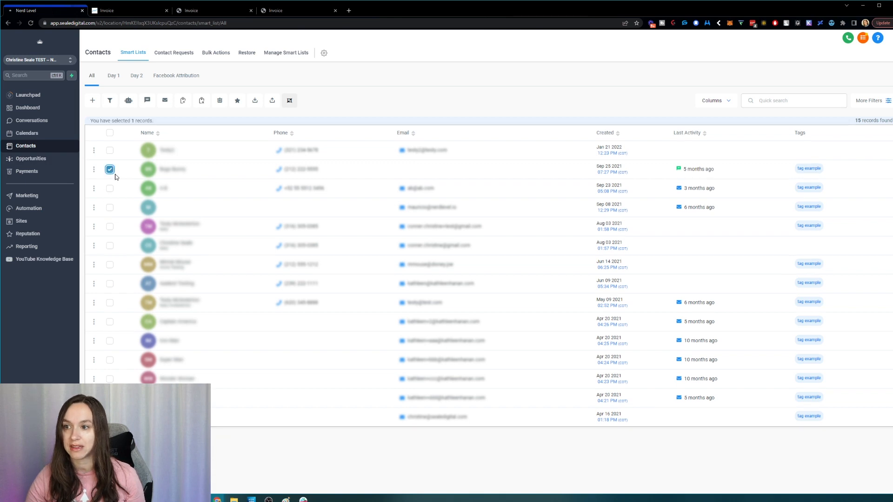
{"action": "left_click", "coordinate": [109, 302]}
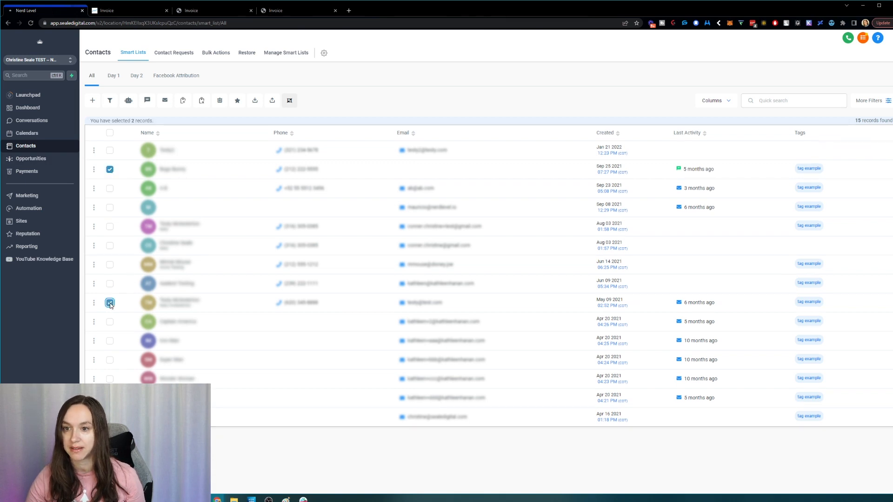
{"action": "left_click", "coordinate": [289, 101]}
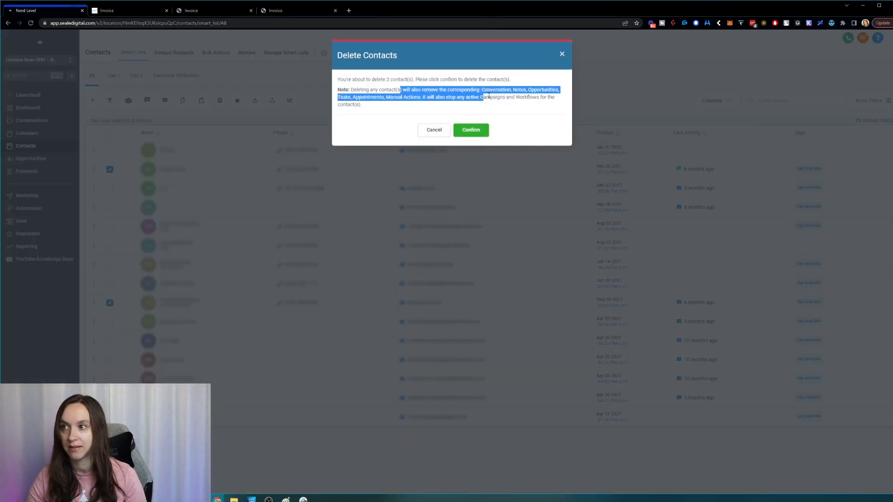
{"action": "left_click", "coordinate": [471, 131]}
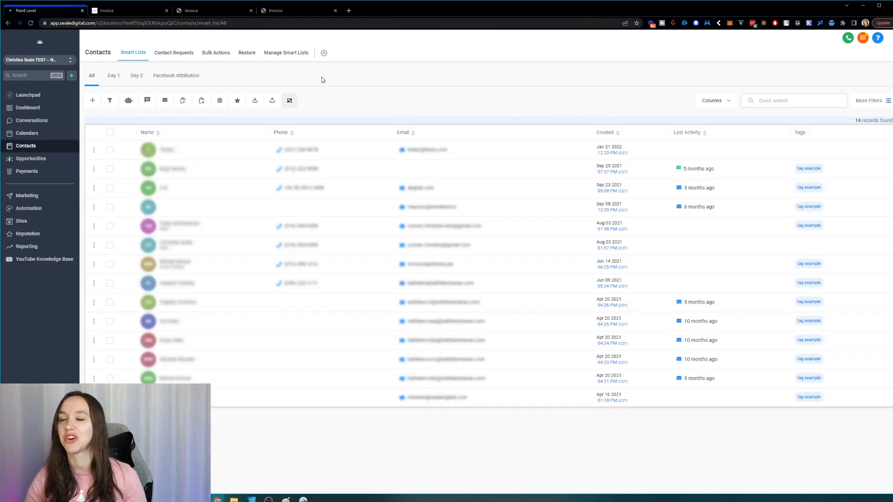
{"action": "mouse_move", "coordinate": [248, 61]}
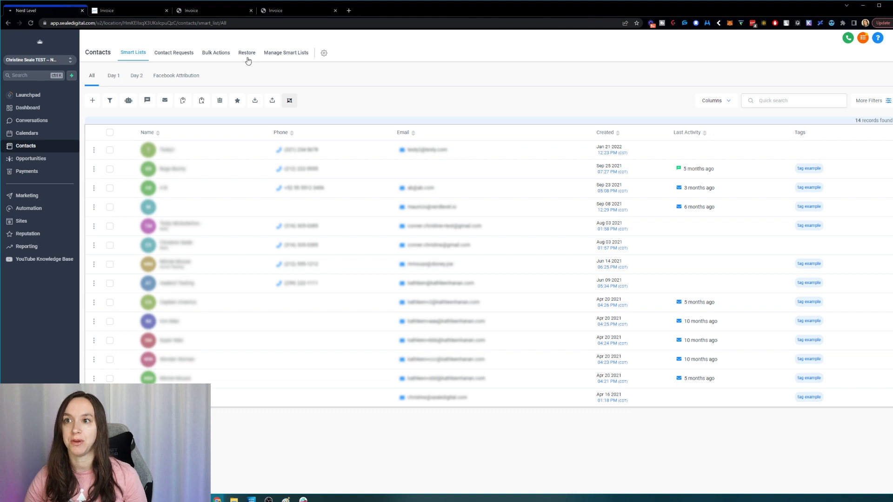
Step: In the Restore tab, select all deleted contacts and confirm restoring both
{"action": "left_click", "coordinate": [247, 52]}
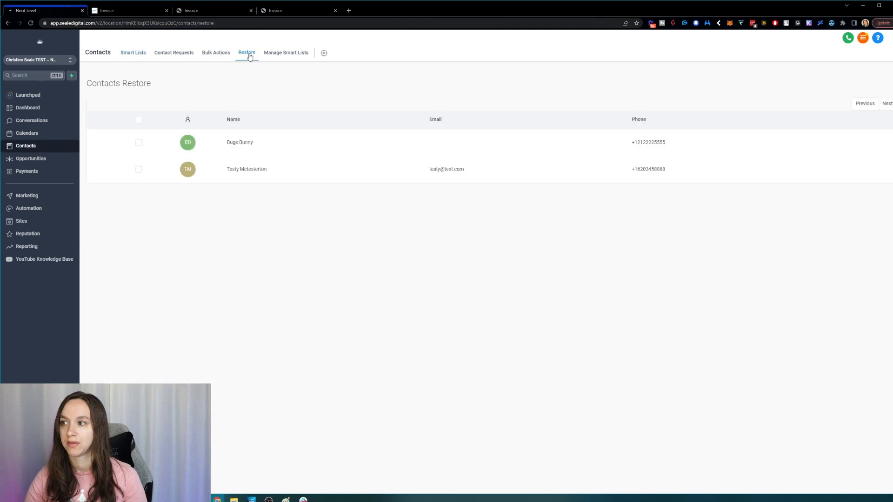
{"action": "mouse_move", "coordinate": [141, 130]}
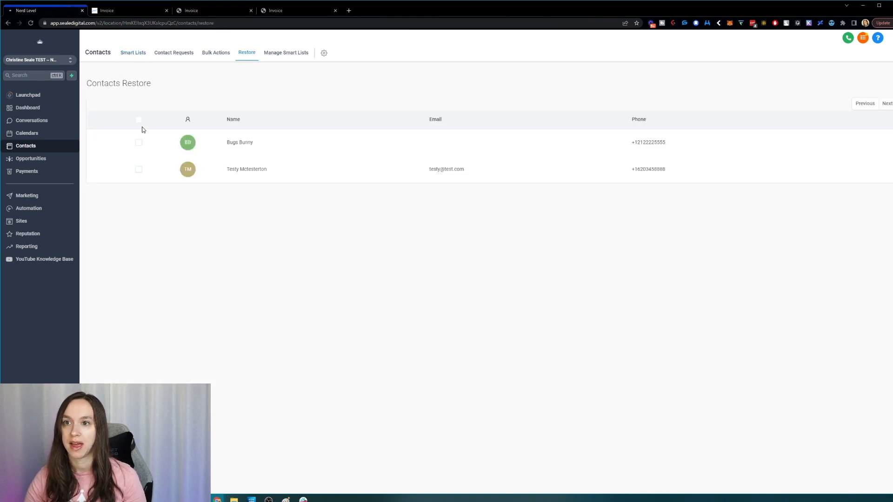
{"action": "left_click", "coordinate": [139, 119]}
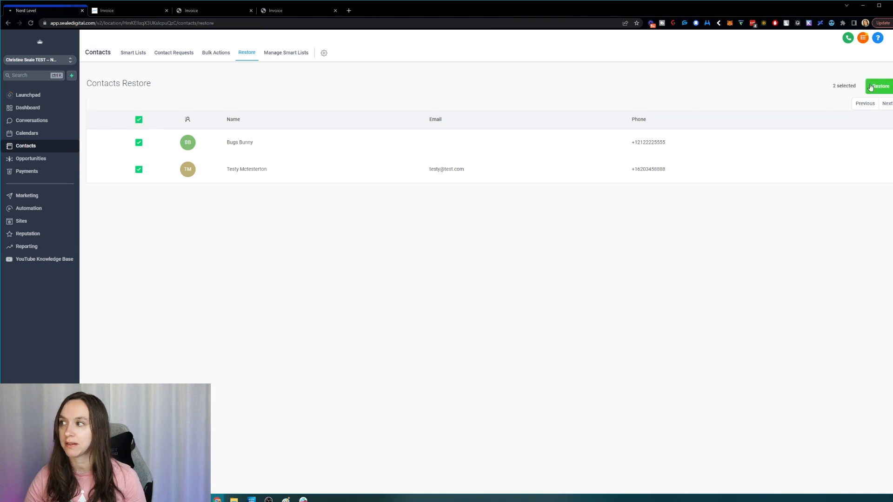
{"action": "left_click", "coordinate": [879, 86]}
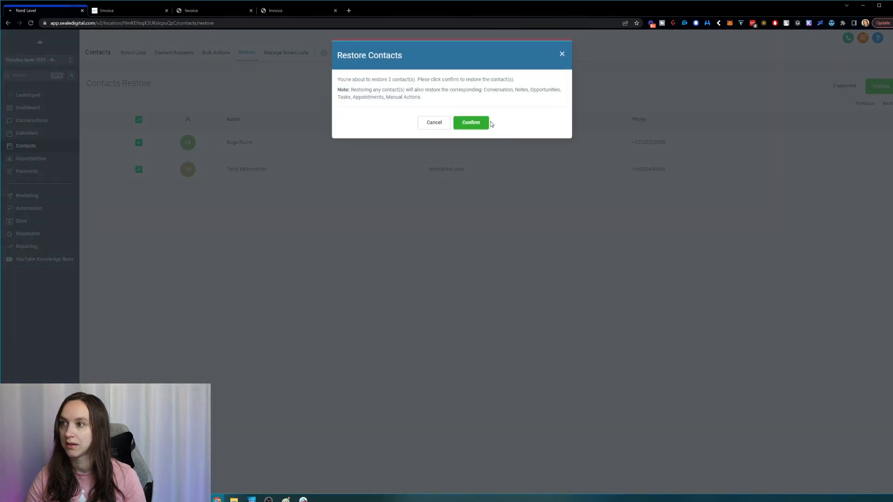
{"action": "left_click", "coordinate": [471, 123]}
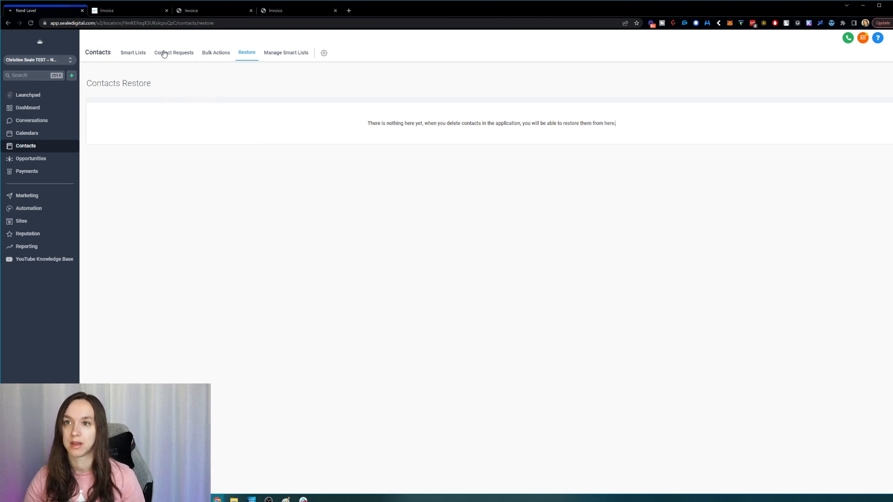
{"action": "mouse_move", "coordinate": [51, 147]}
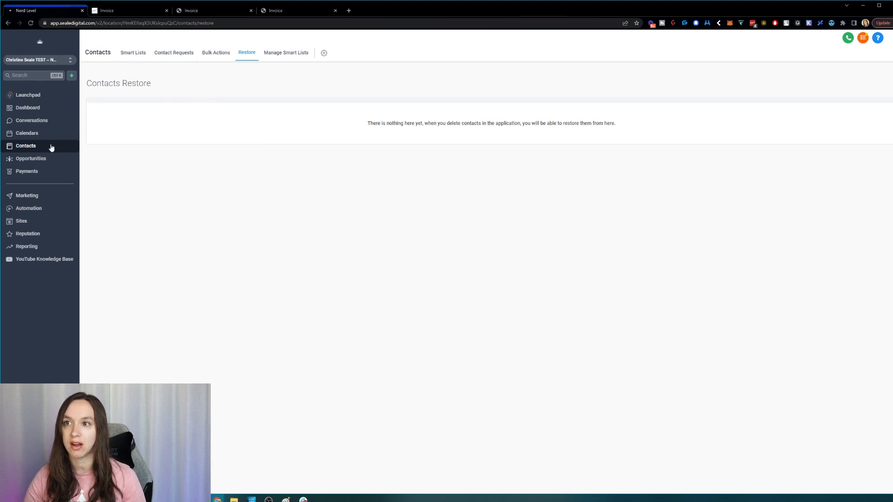
Step: Return to Smart Lists and reload the page to show the restored contacts
{"action": "left_click", "coordinate": [133, 52]}
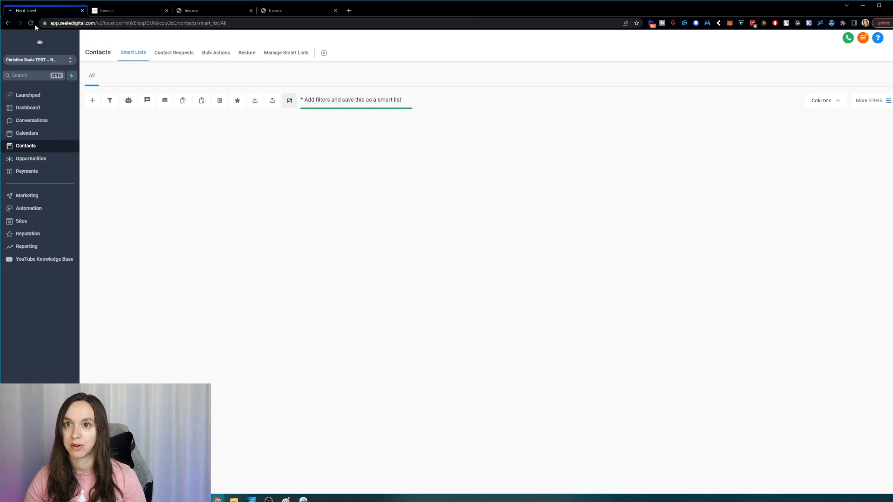
{"action": "left_click", "coordinate": [29, 22]}
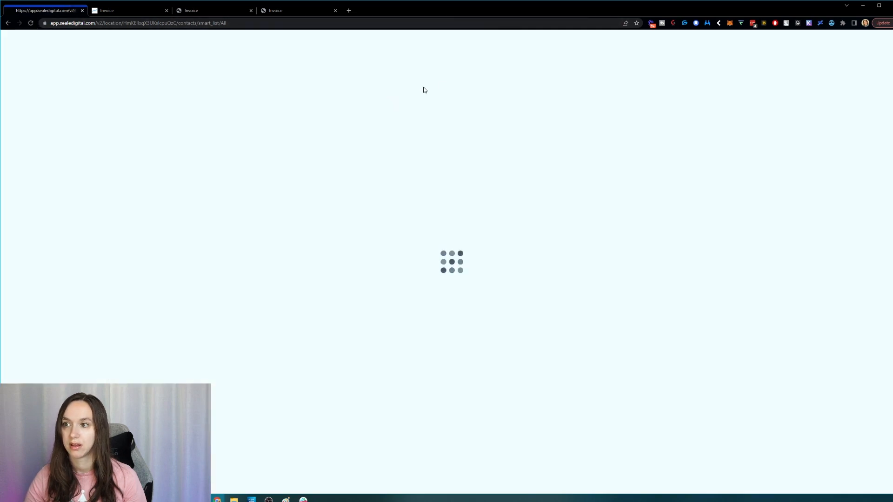